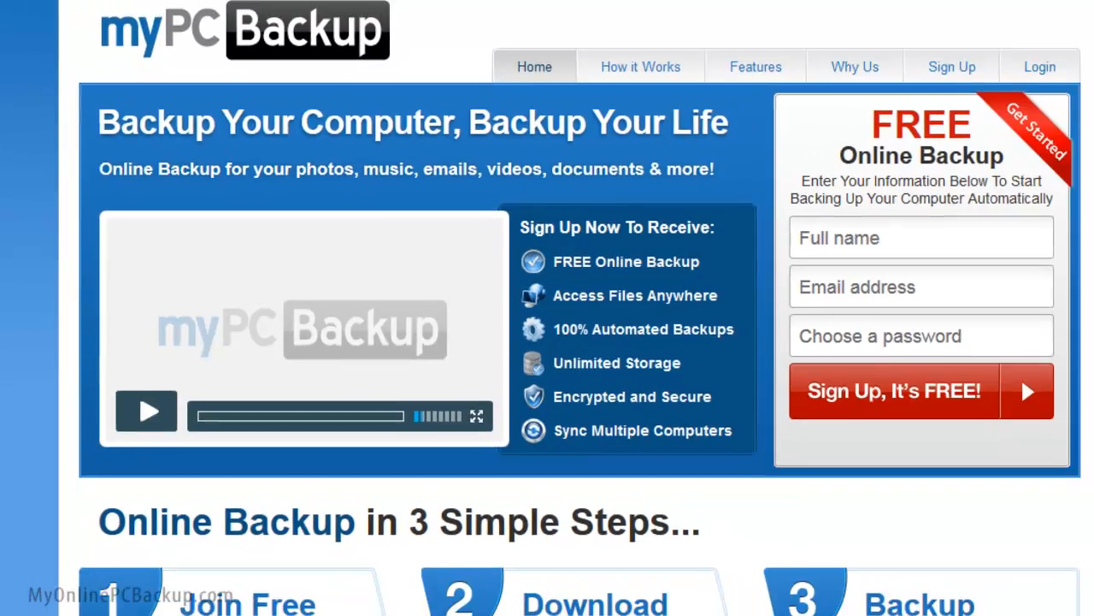
Fill the free signup form with a full name and email, leaving the password field ready.
scroll(down, 3)
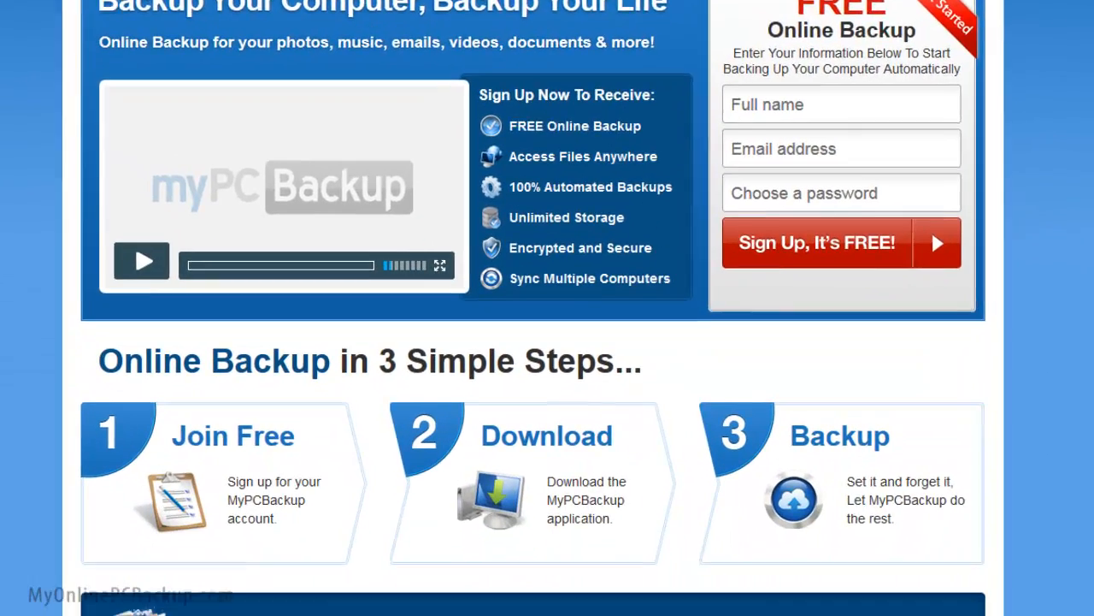
scroll(down, 3)
text(Your N)
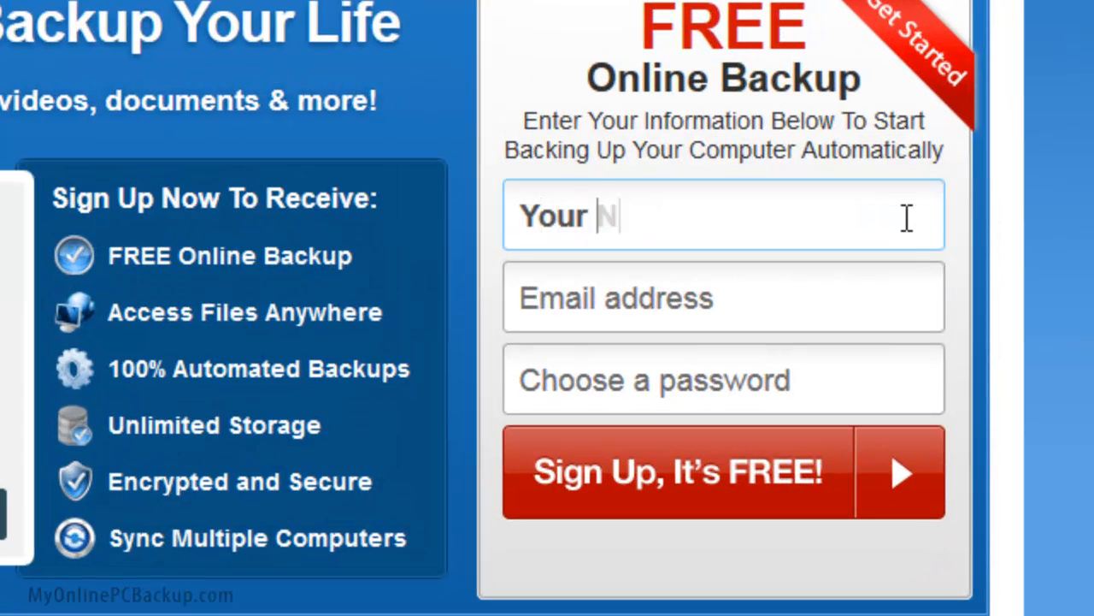
click(723, 380)
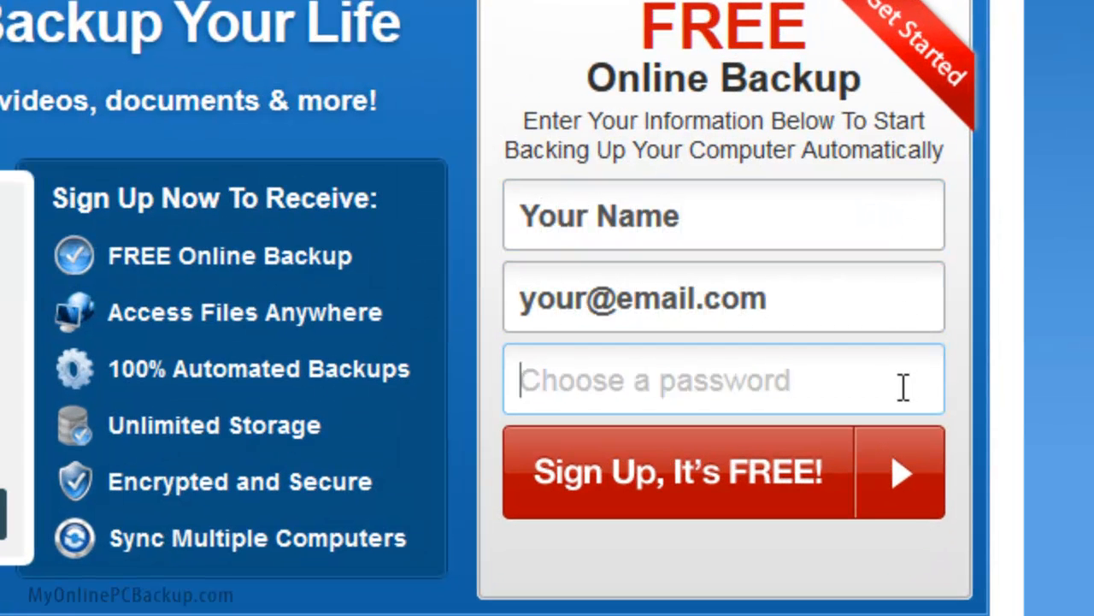